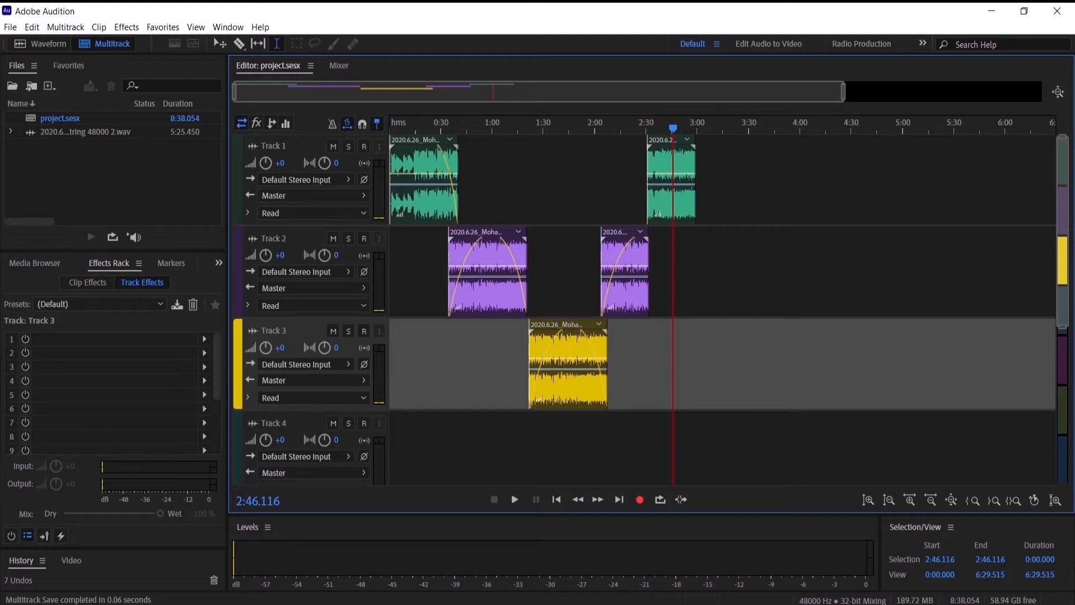
pyautogui.moveTo(414, 291)
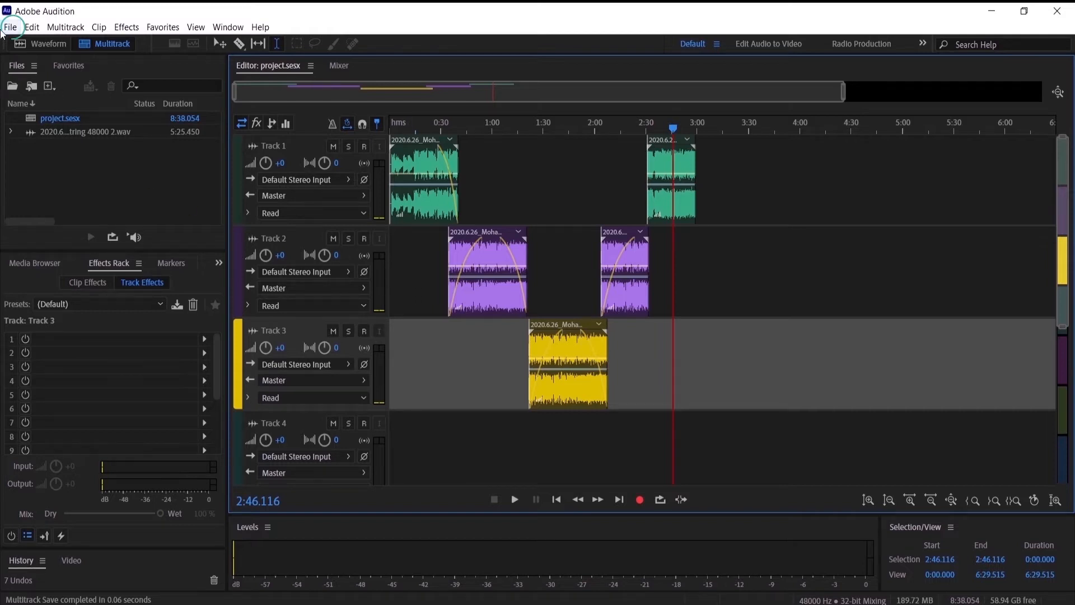
# Step: Open the File menu to reach Export > Multitrack Mixdown options
pyautogui.click(10, 27)
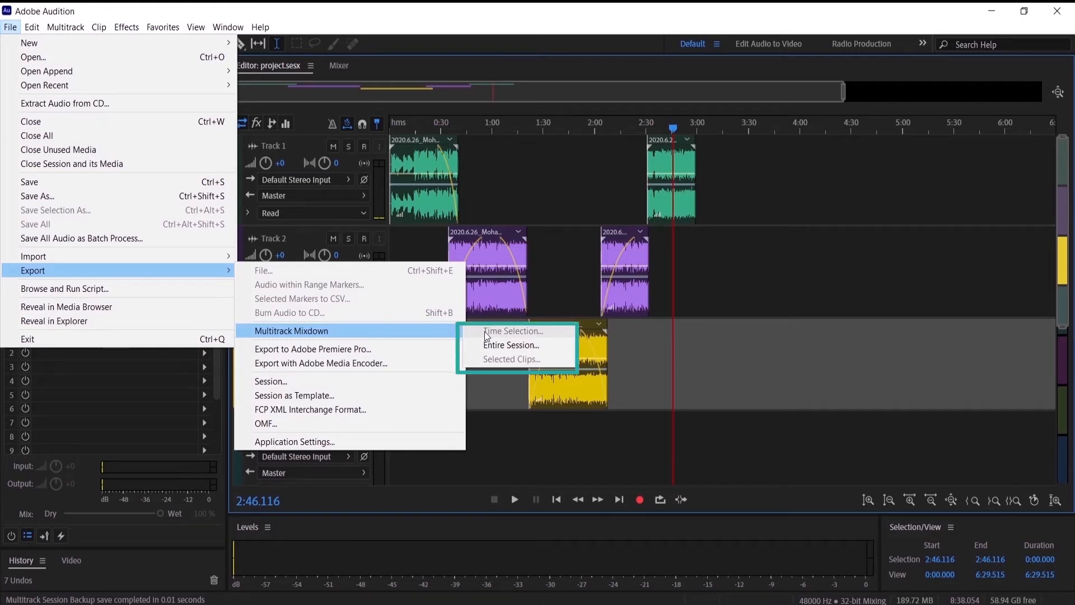
pyautogui.moveTo(567, 336)
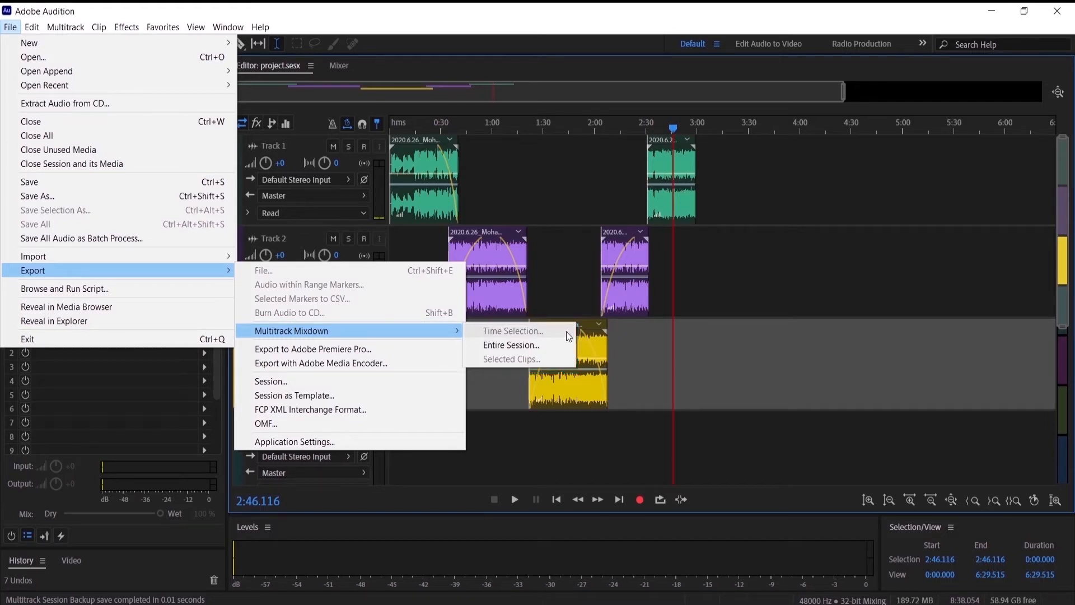
pyautogui.moveTo(541, 345)
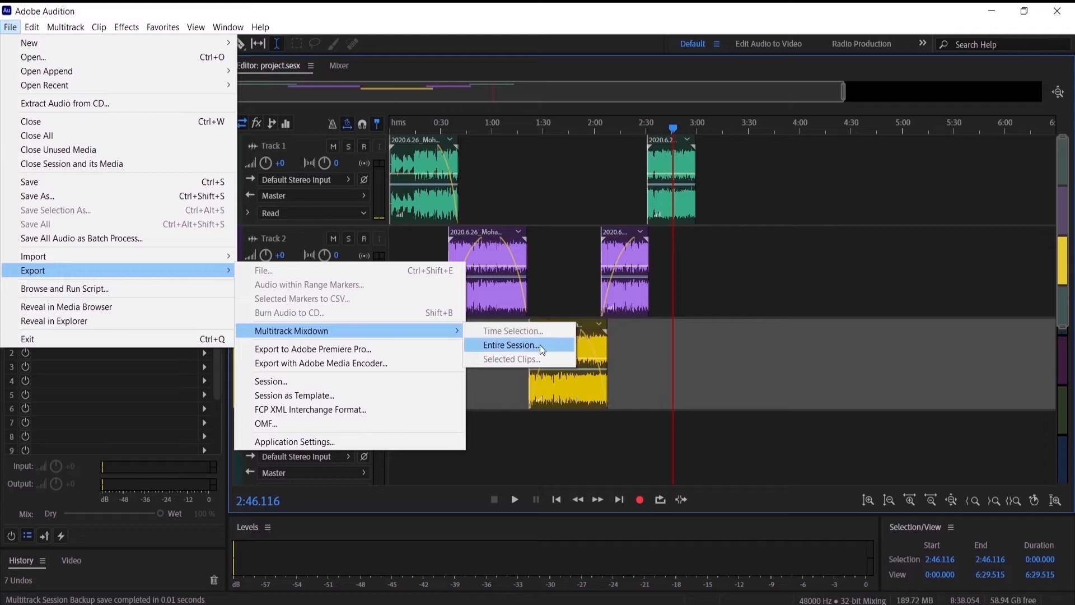
pyautogui.moveTo(519, 360)
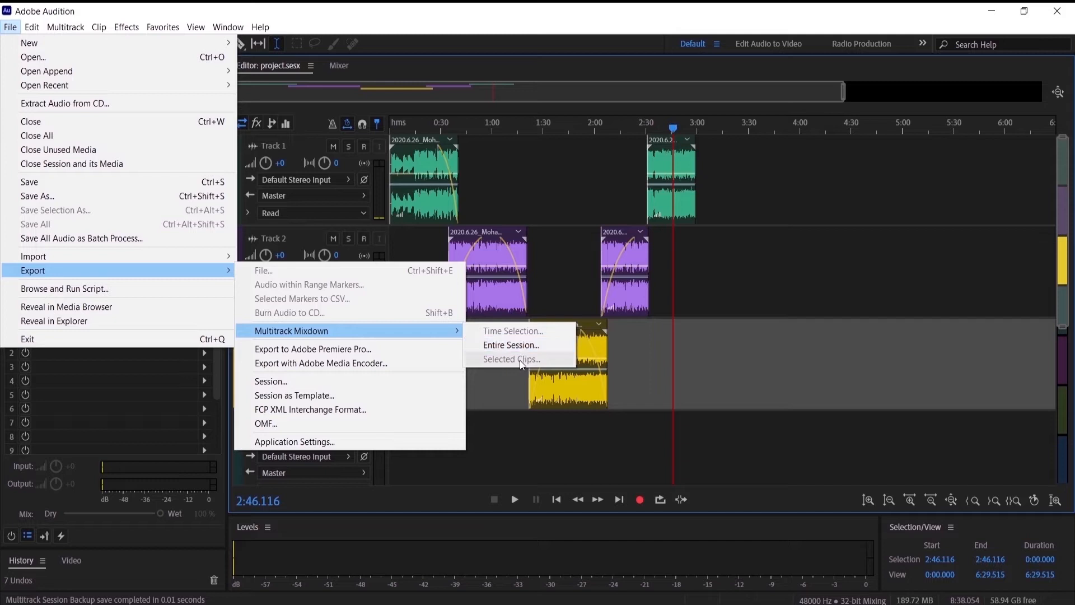
pyautogui.moveTo(606, 194)
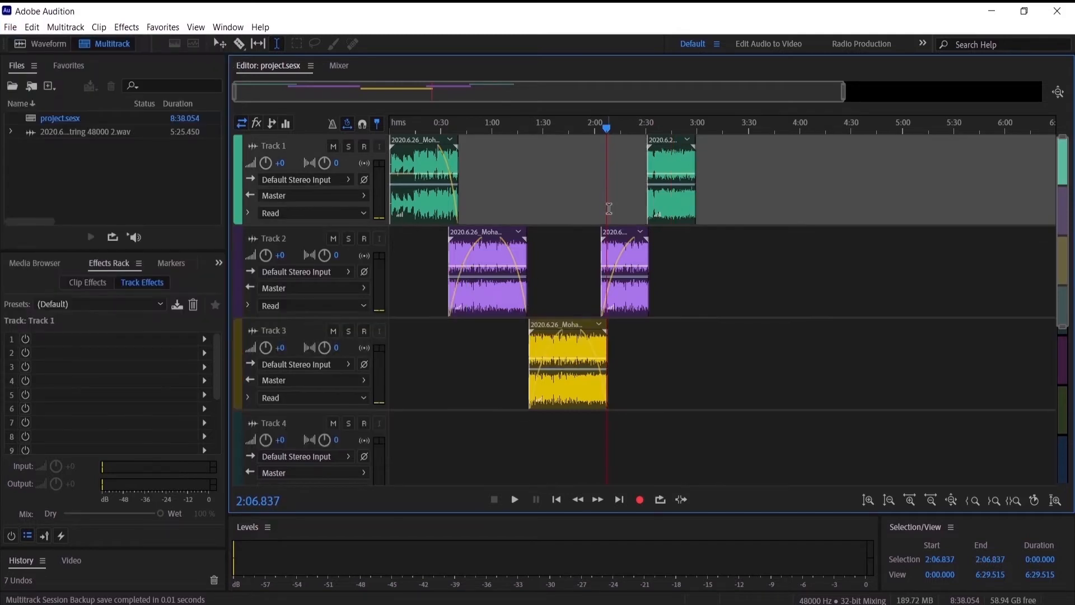
pyautogui.moveTo(521, 192)
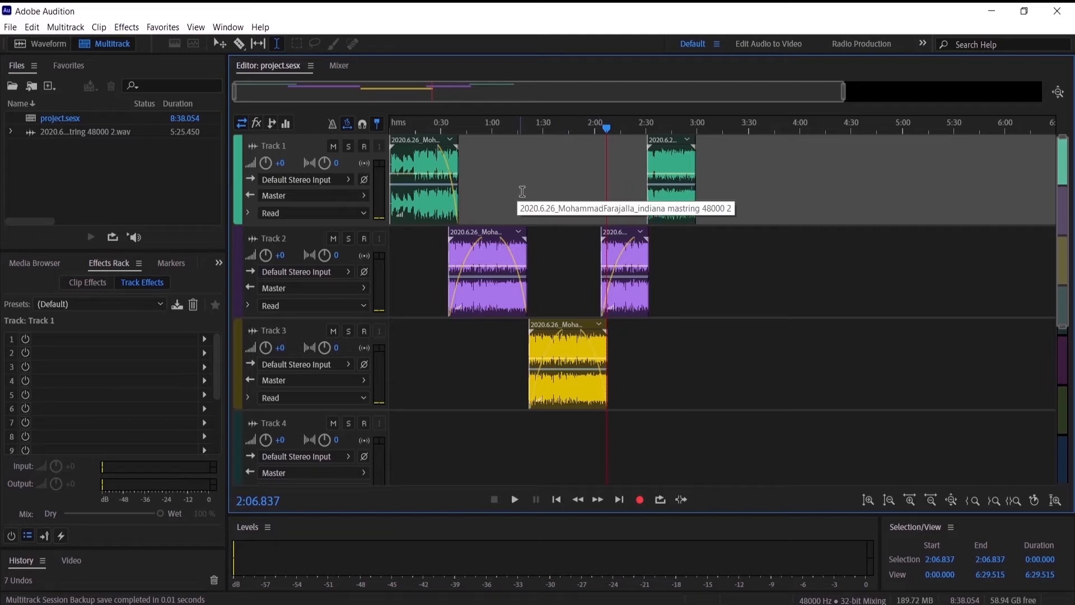
pyautogui.moveTo(276, 56)
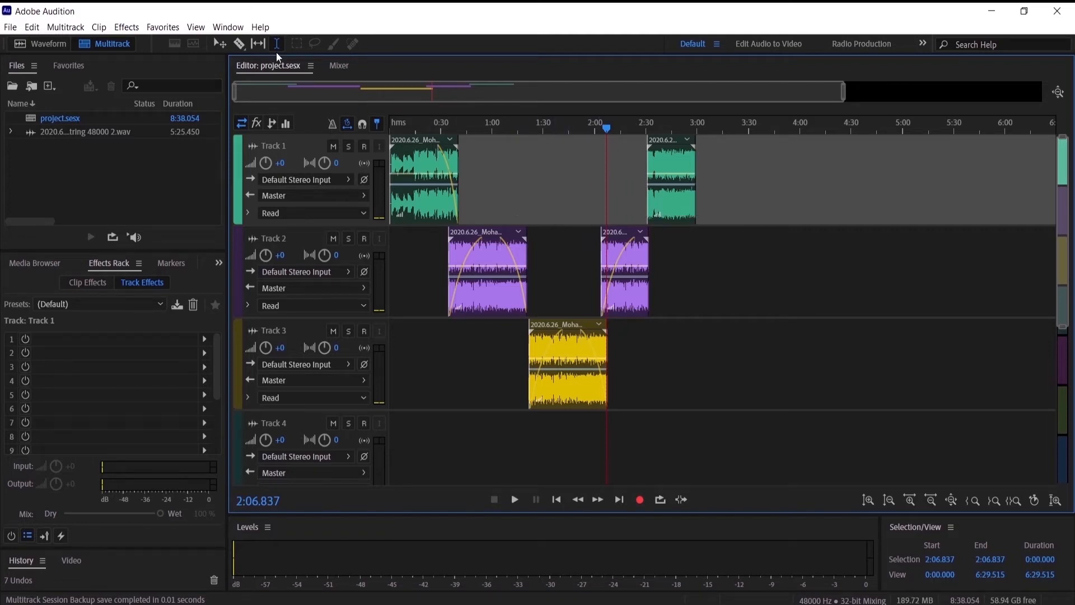
pyautogui.moveTo(277, 43)
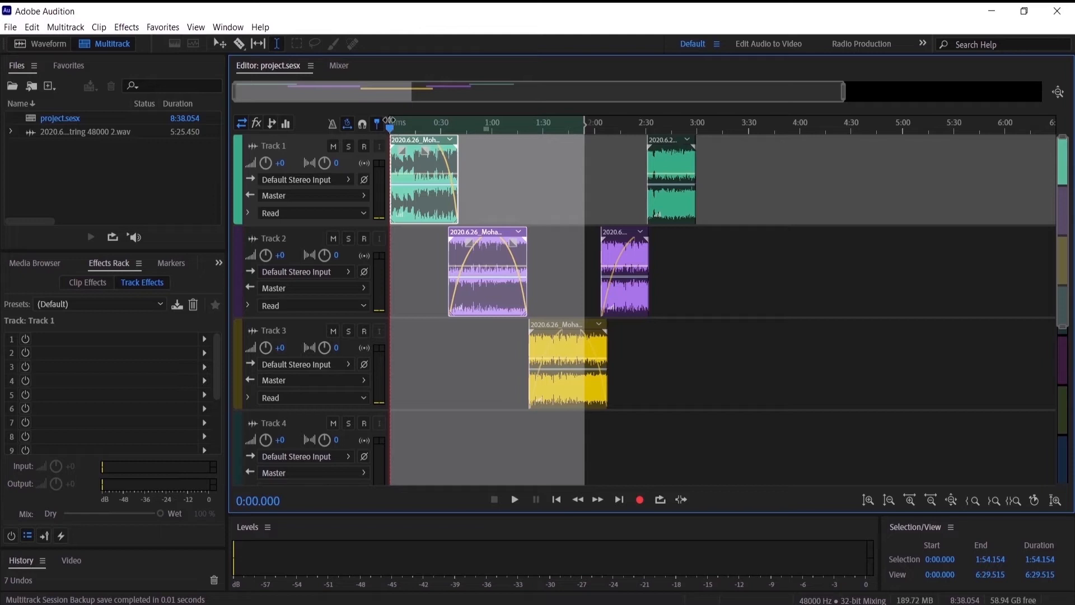
pyautogui.moveTo(584, 127)
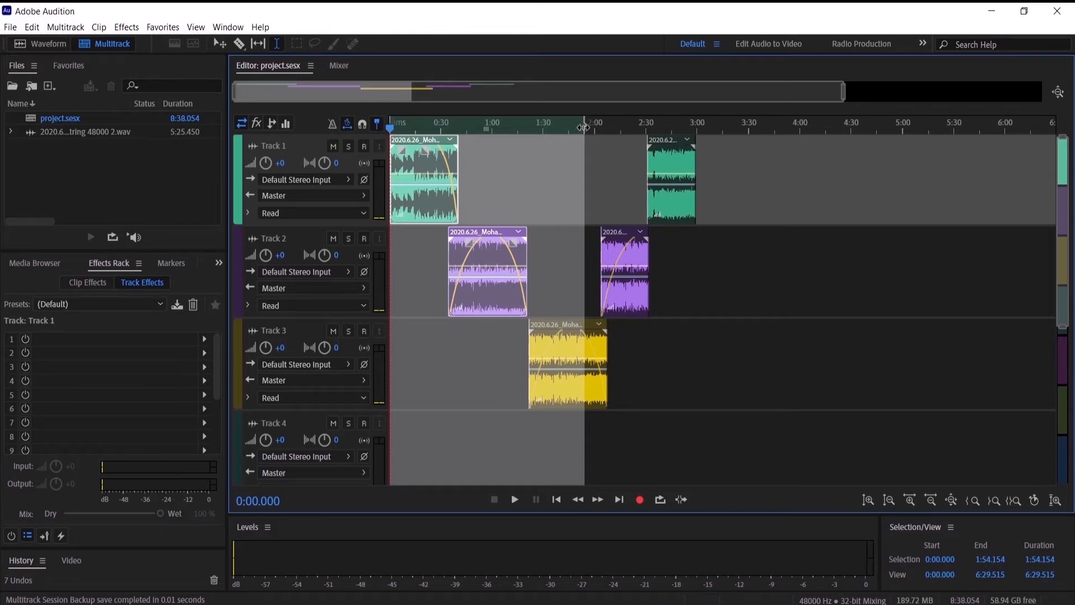
pyautogui.click(595, 122)
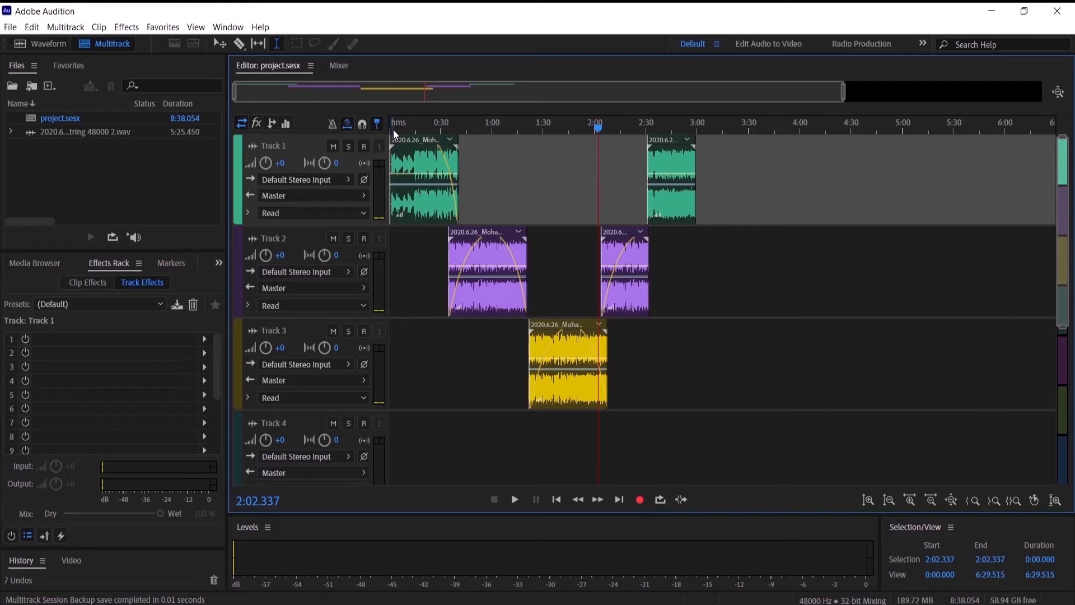
pyautogui.moveTo(803, 132)
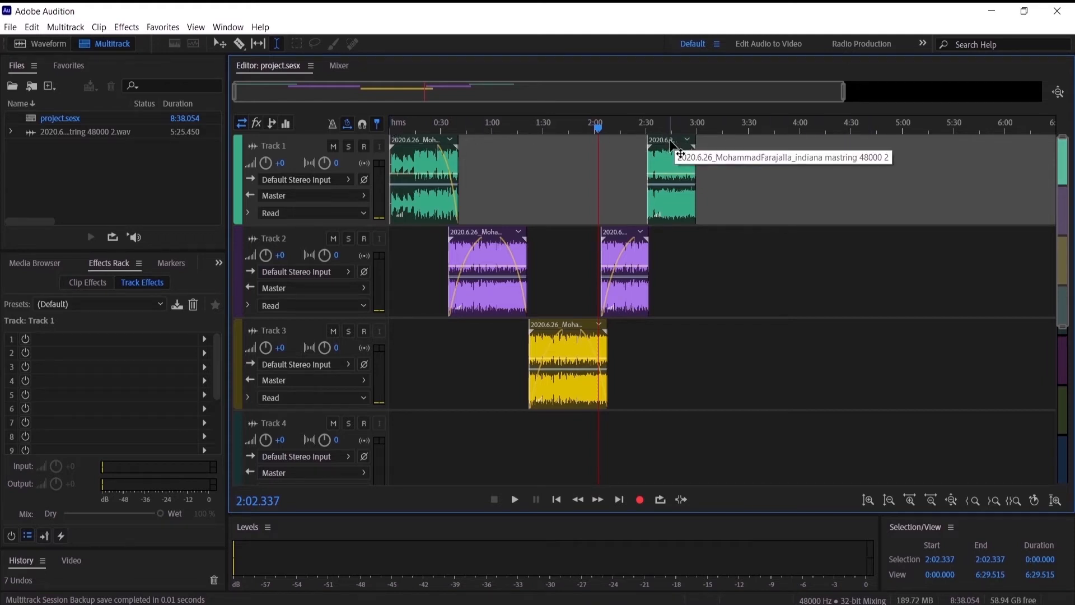
# Step: Drag Track 1's second clip later on the timeline, to about 4:00
pyautogui.moveTo(670, 178); pyautogui.dragTo(814, 178)
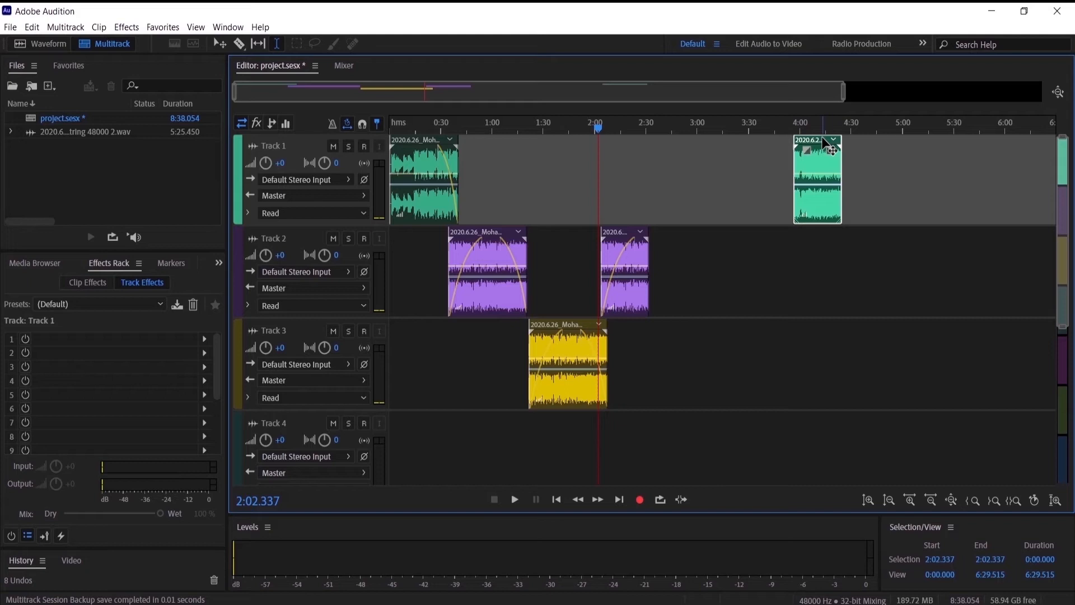
pyautogui.moveTo(817, 166)
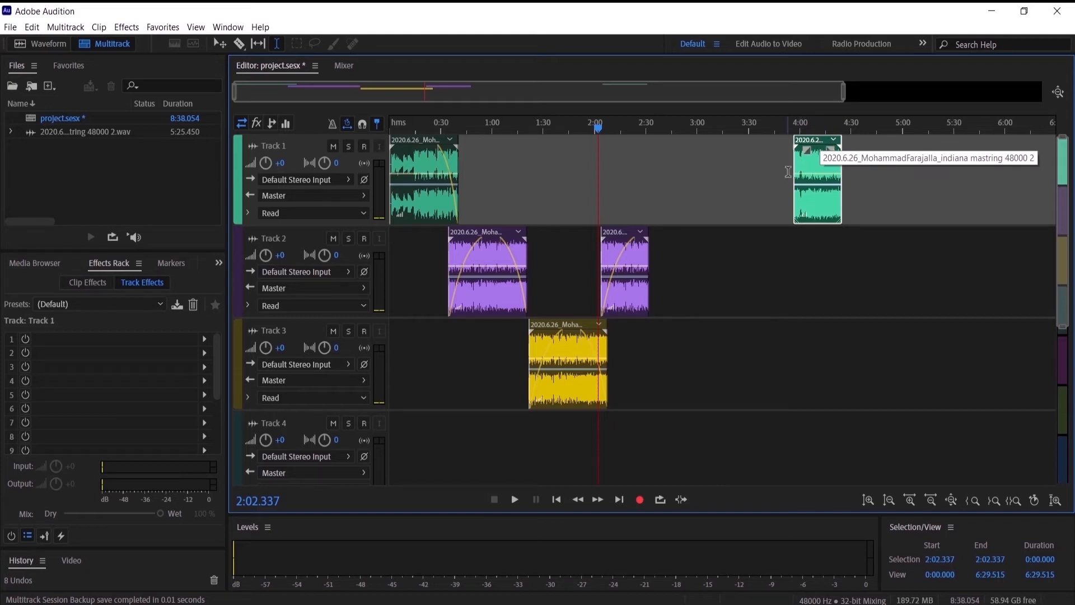
pyautogui.moveTo(612, 236)
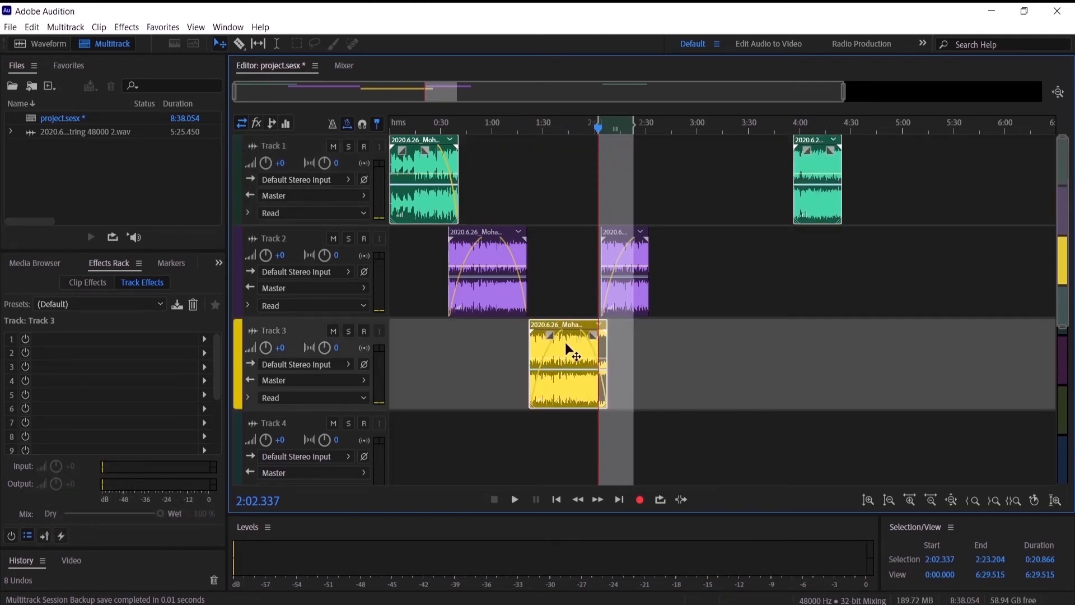
pyautogui.moveTo(556, 356)
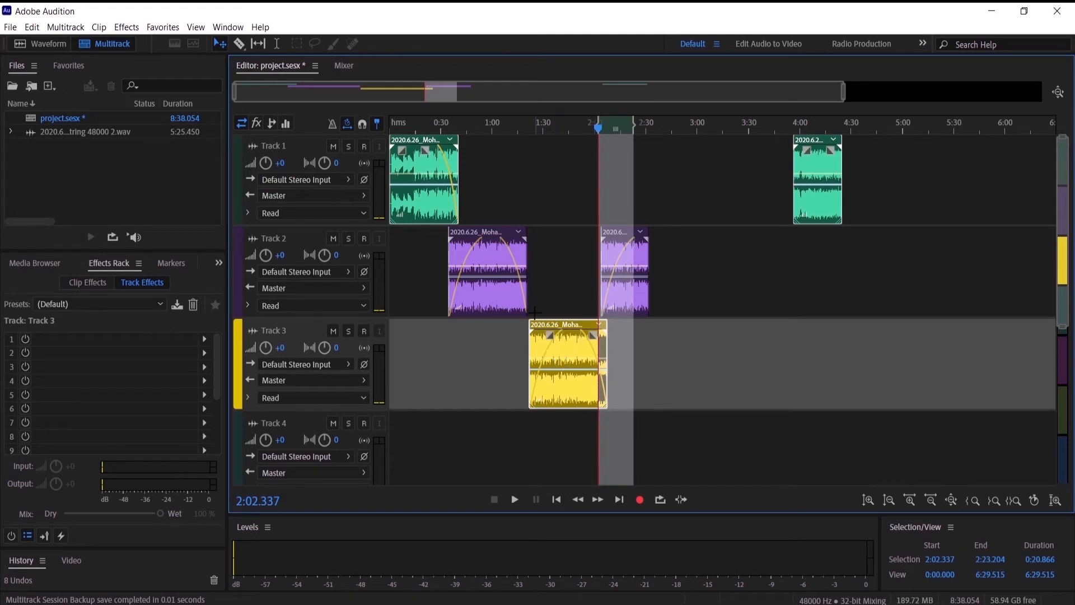
pyautogui.moveTo(576, 373)
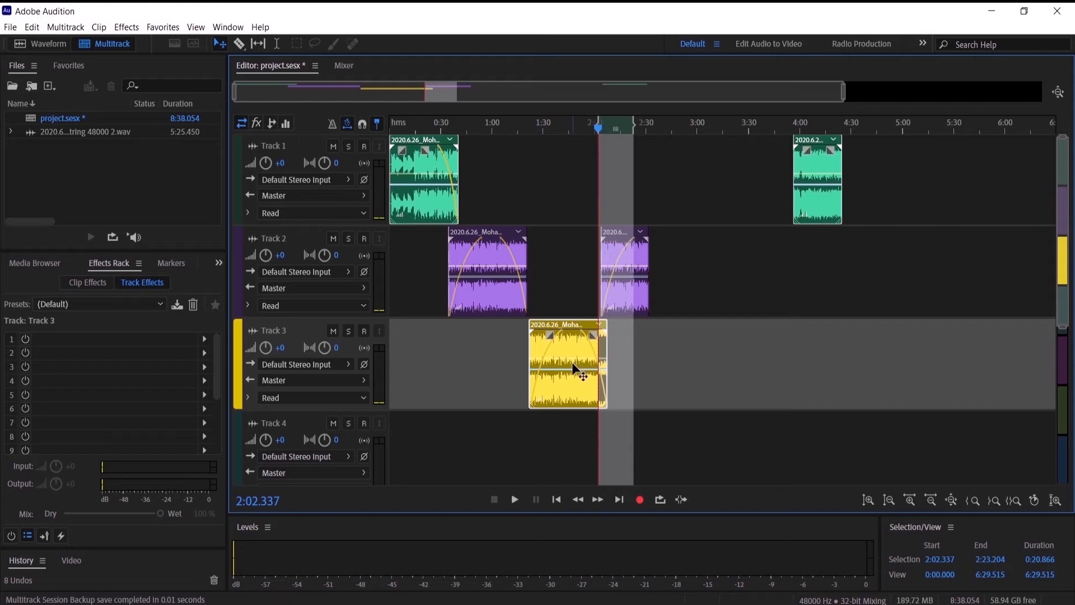
pyautogui.moveTo(817, 200)
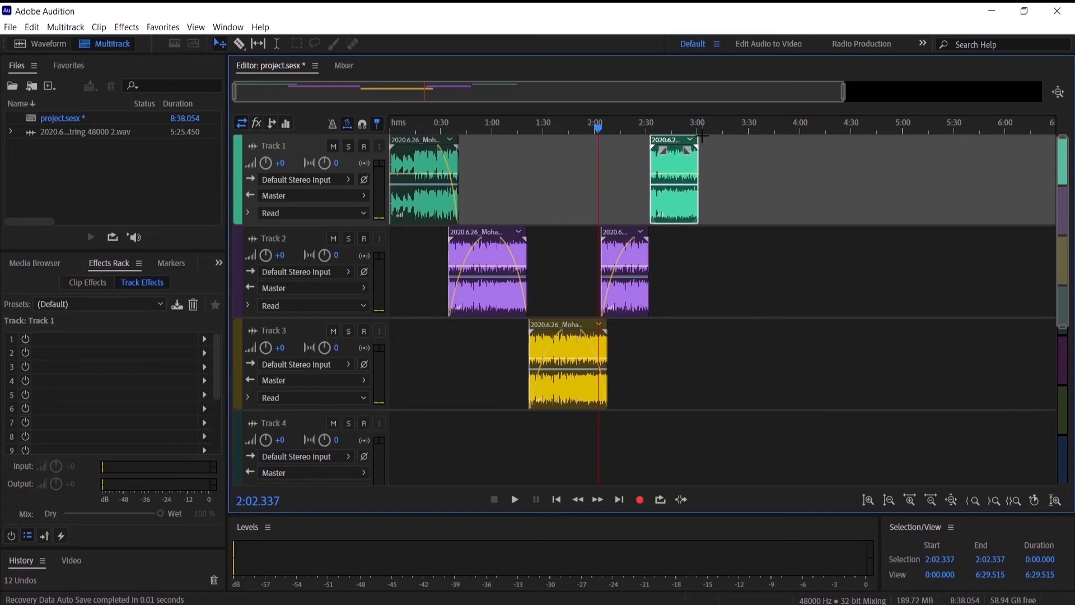
pyautogui.click(276, 43)
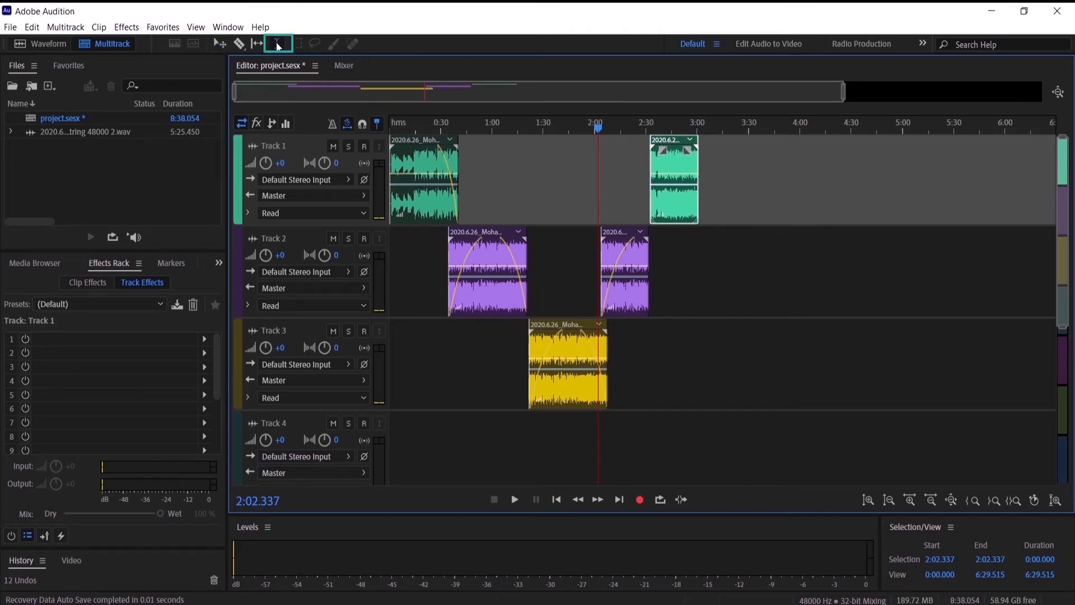
pyautogui.moveTo(702, 140)
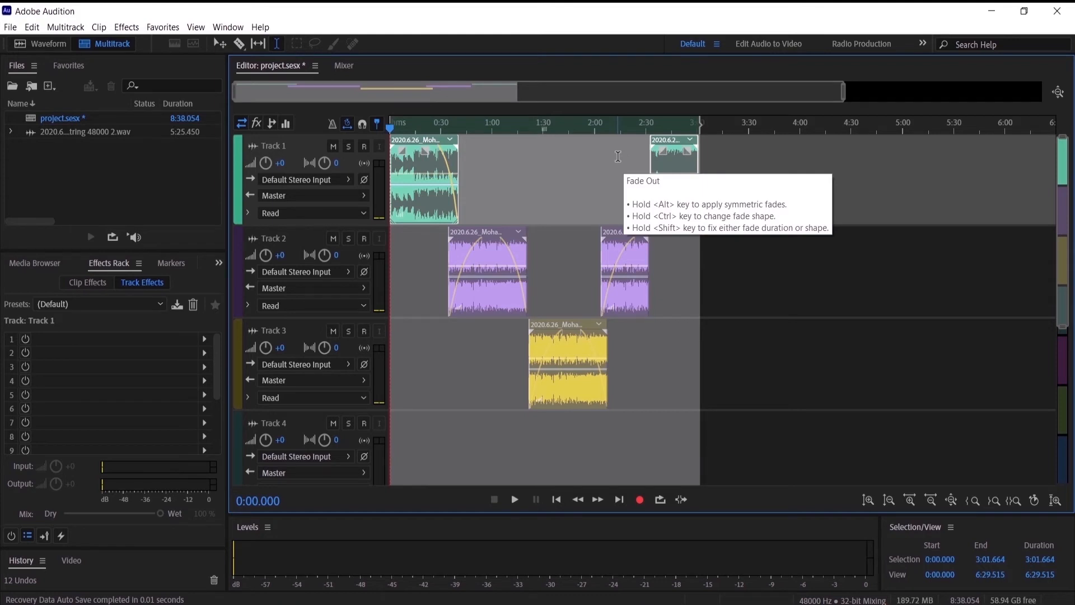
pyautogui.moveTo(472, 51)
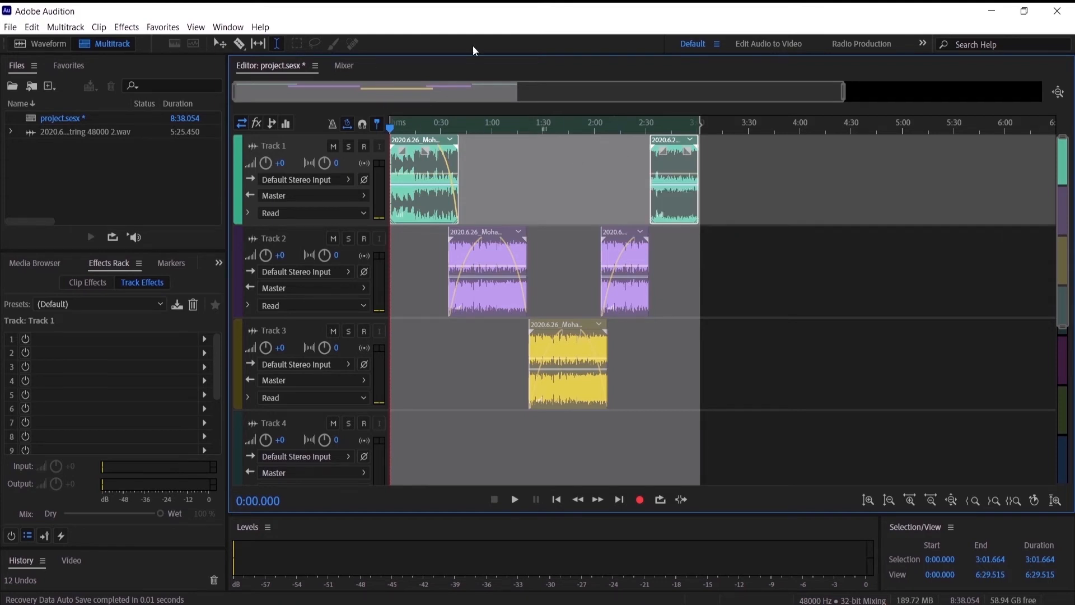
# Step: Choose File > Export > Multitrack Mixdown > Time Selection for the 0:00–3:01 range
pyautogui.click(10, 26)
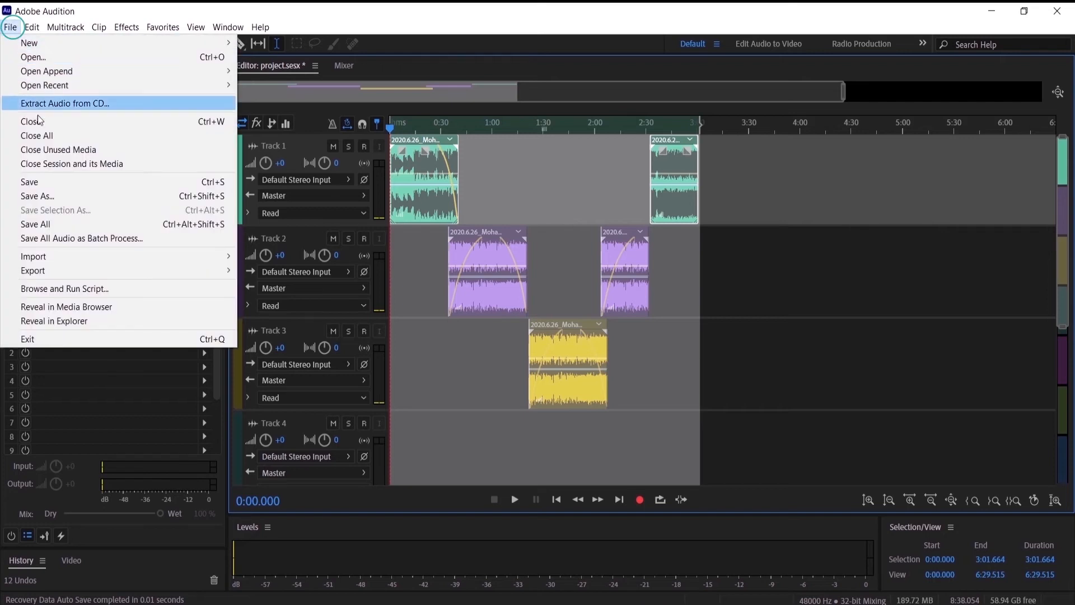
pyautogui.moveTo(33, 270)
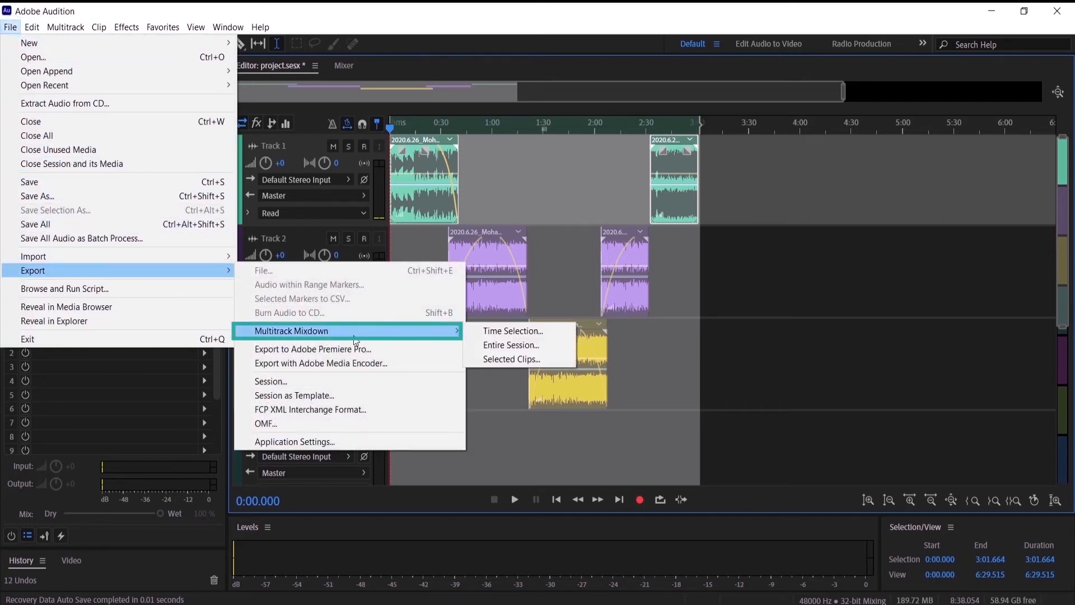
pyautogui.moveTo(511, 331)
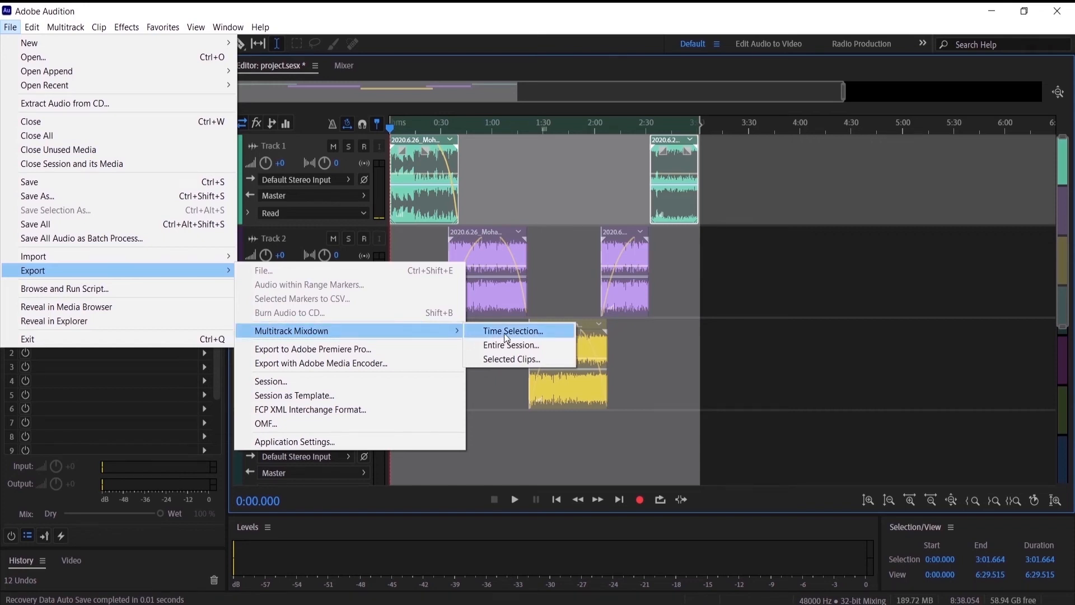
pyautogui.moveTo(510, 331)
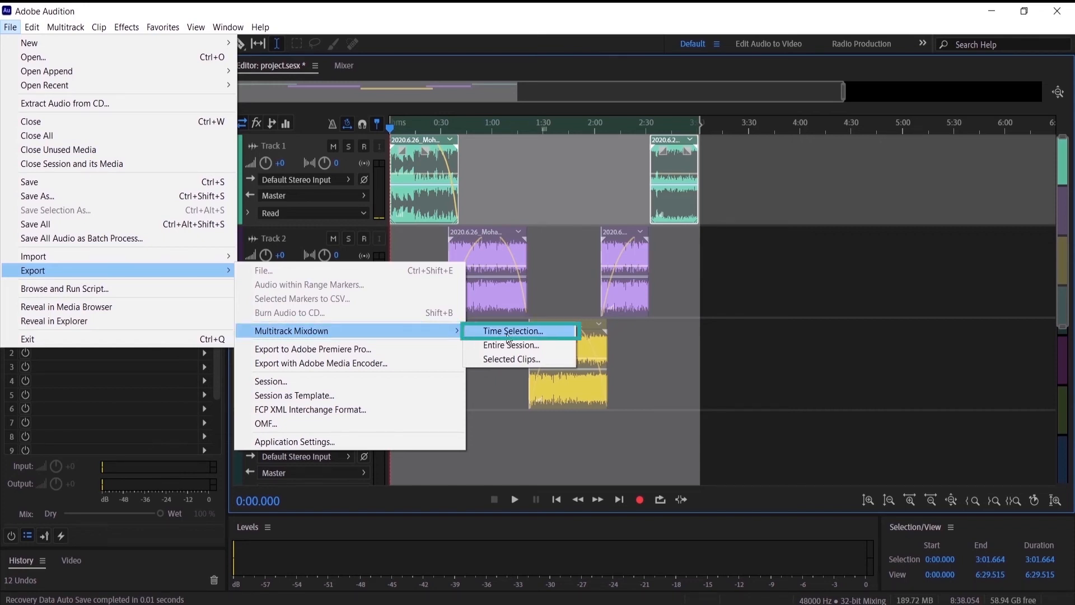
pyautogui.click(511, 330)
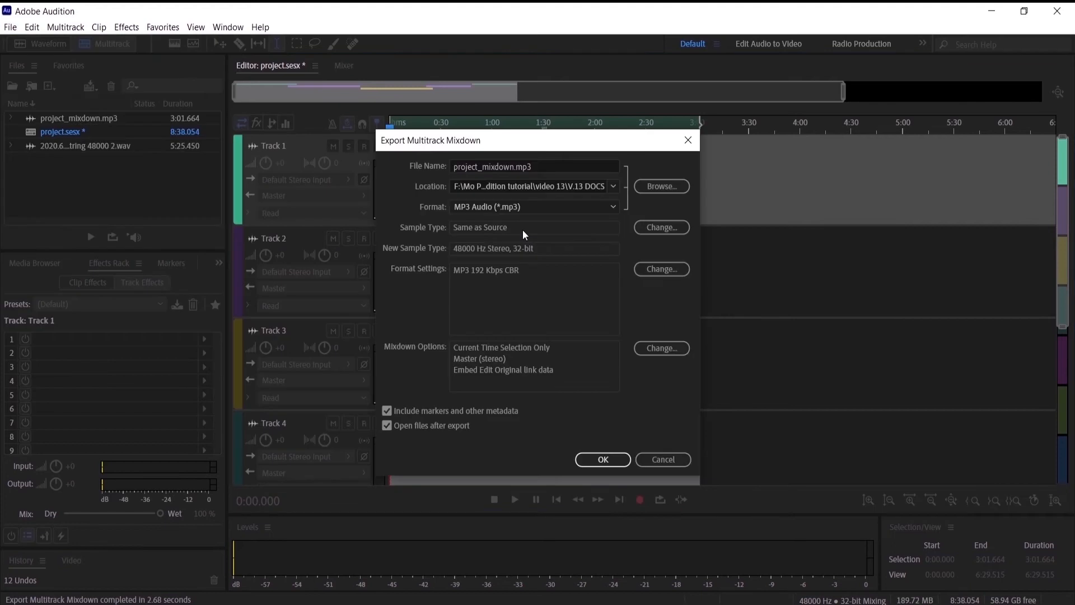
# Step: Replace the file name project_mixdown with 'song 1'
pyautogui.click(534, 165)
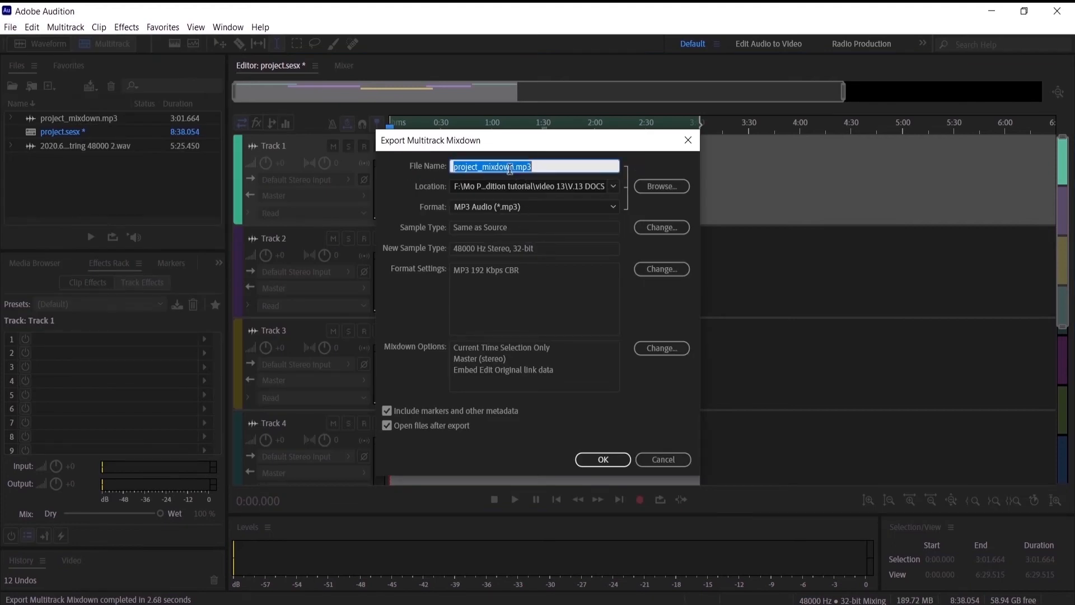
pyautogui.write('song')
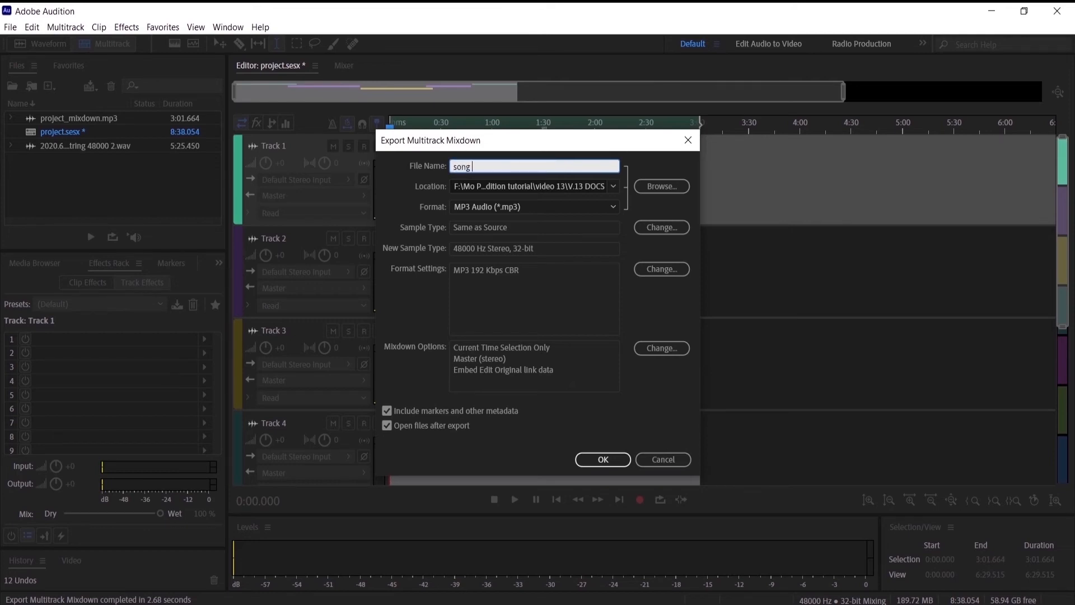
pyautogui.write('1')
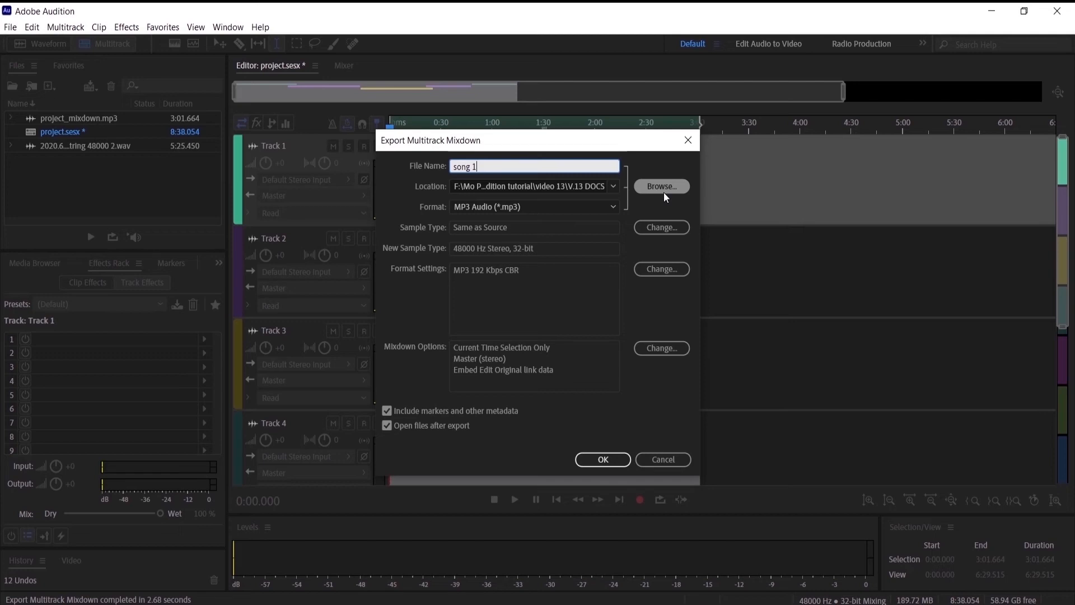
# Step: Save the mixdown as song 1.mp3 in the V.13 DOCS folder
pyautogui.click(660, 185)
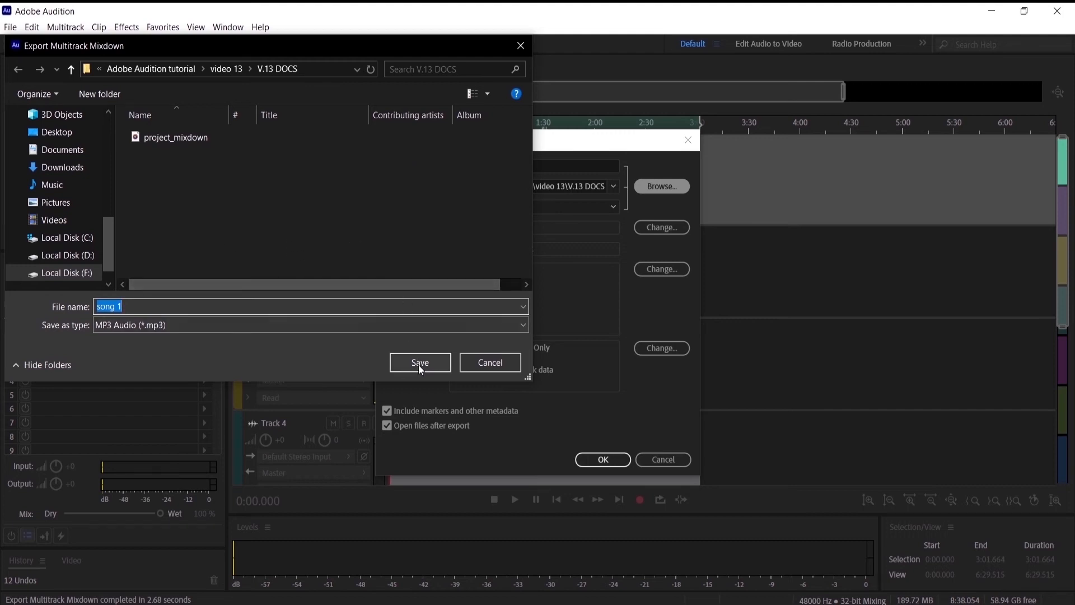
pyautogui.click(419, 362)
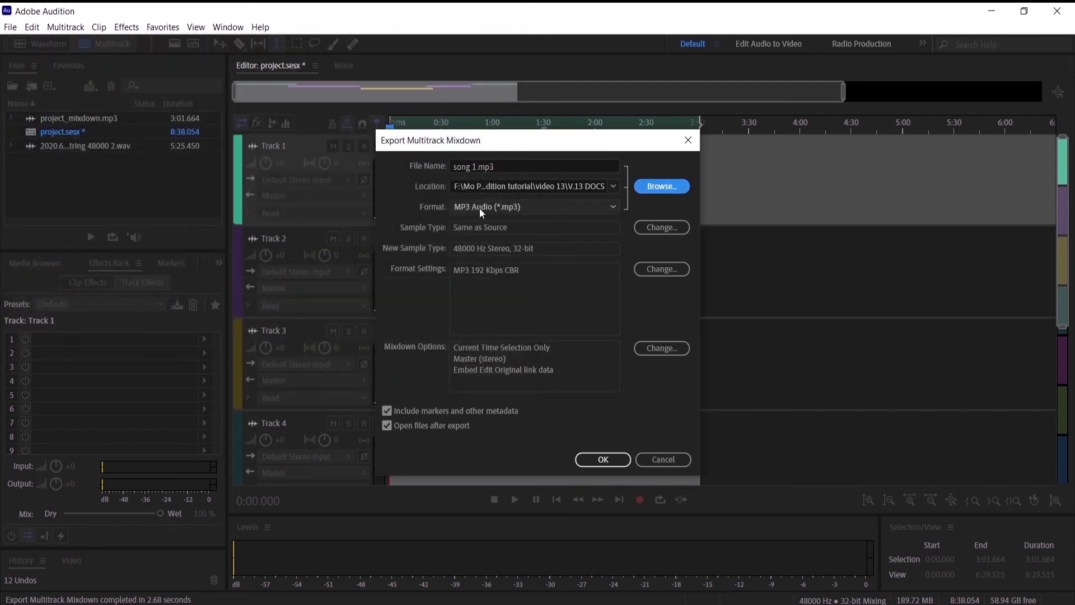
pyautogui.click(534, 207)
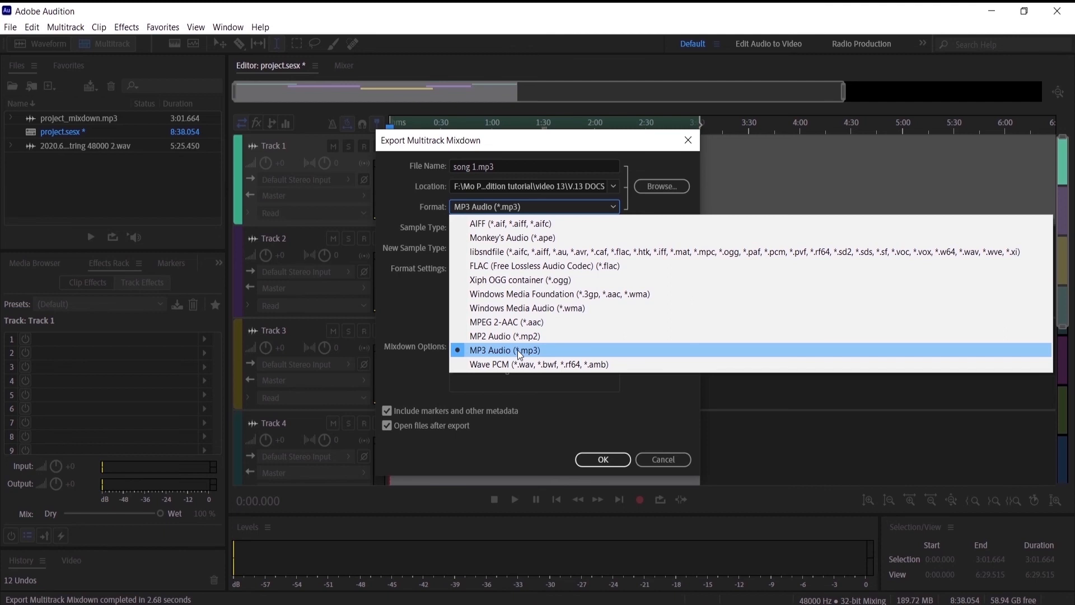
pyautogui.moveTo(514, 364)
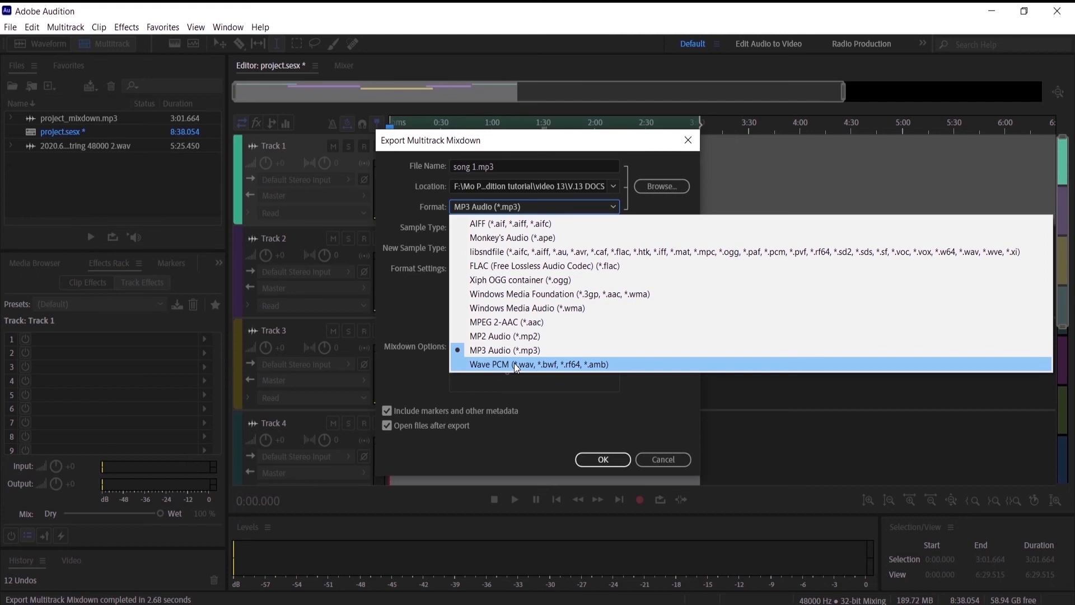
pyautogui.moveTo(505, 350)
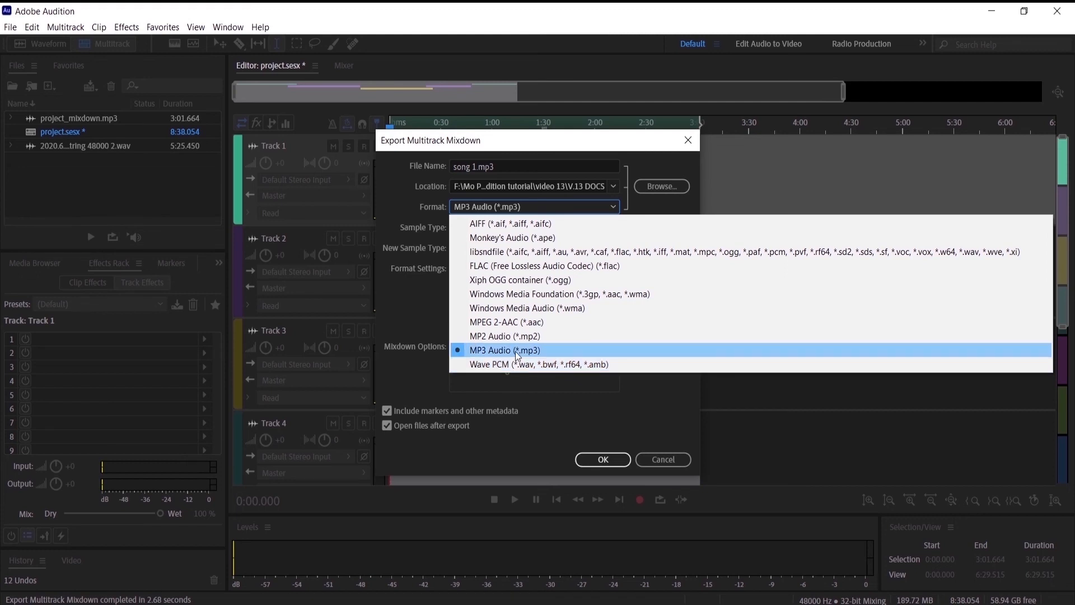
pyautogui.click(505, 349)
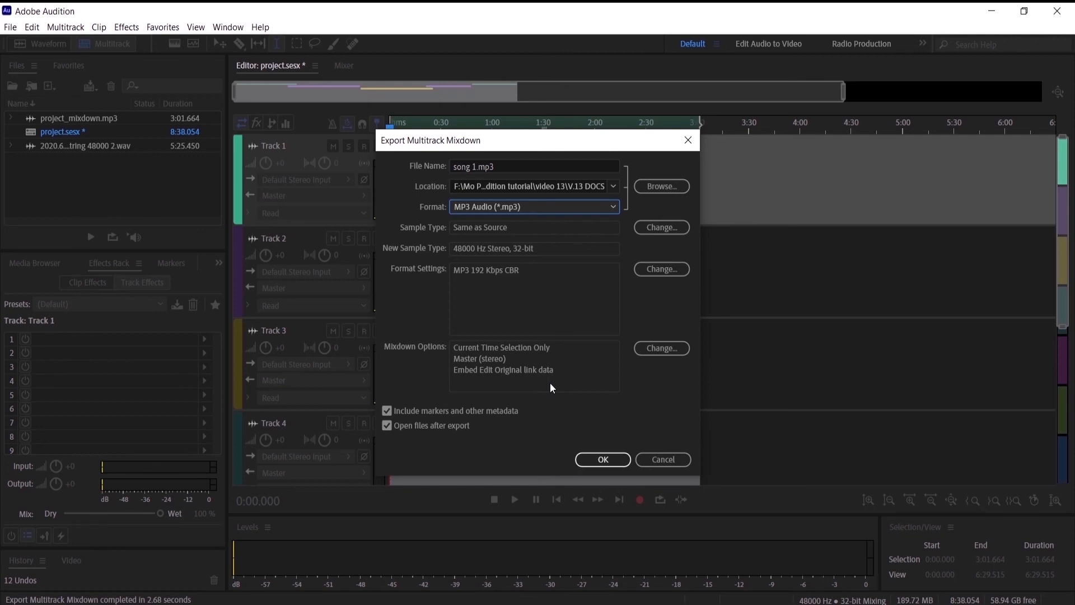
pyautogui.click(602, 459)
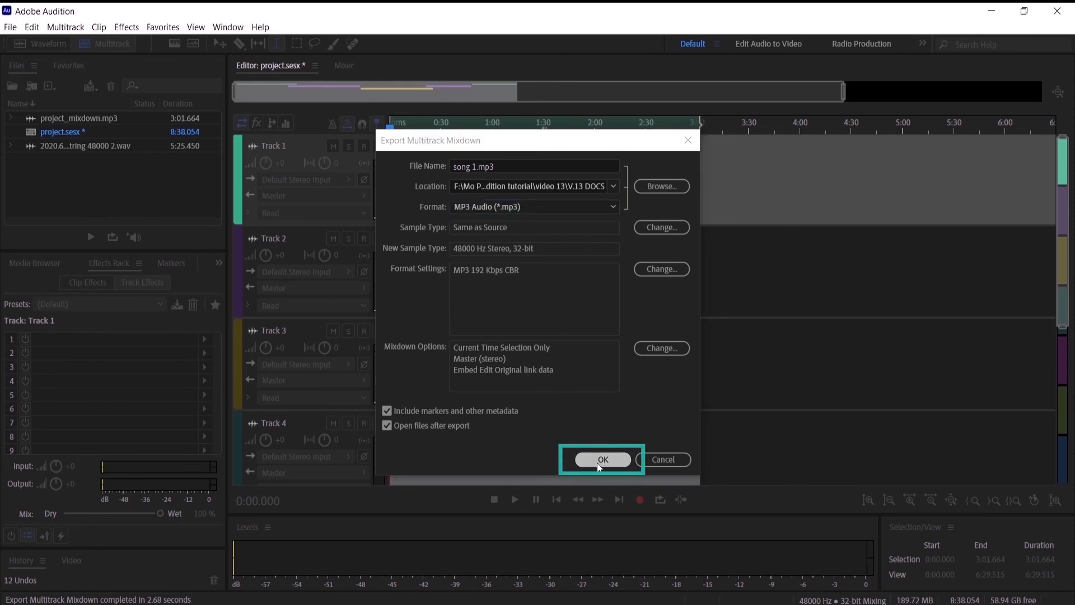
# Step: Confirm the export so song 1.mp3 (3:01.664) appears in the Files panel
pyautogui.click(601, 458)
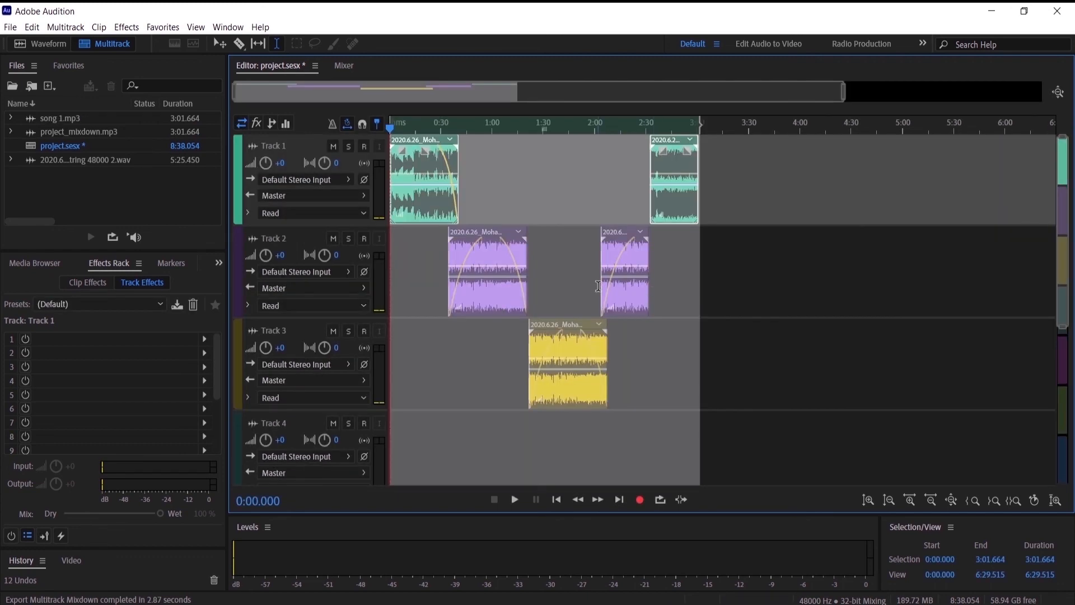
pyautogui.moveTo(577, 286)
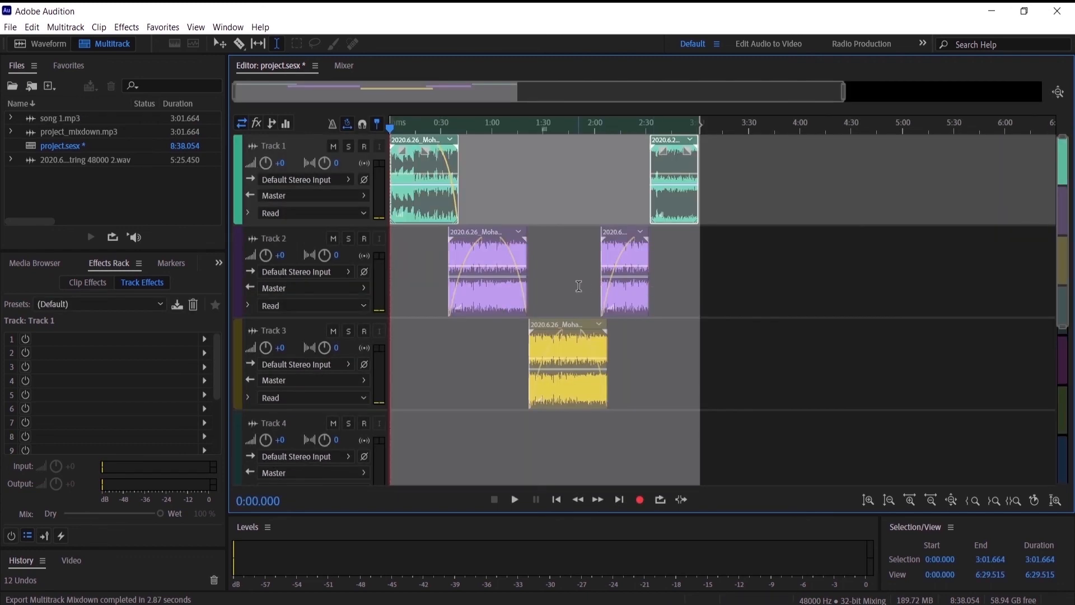